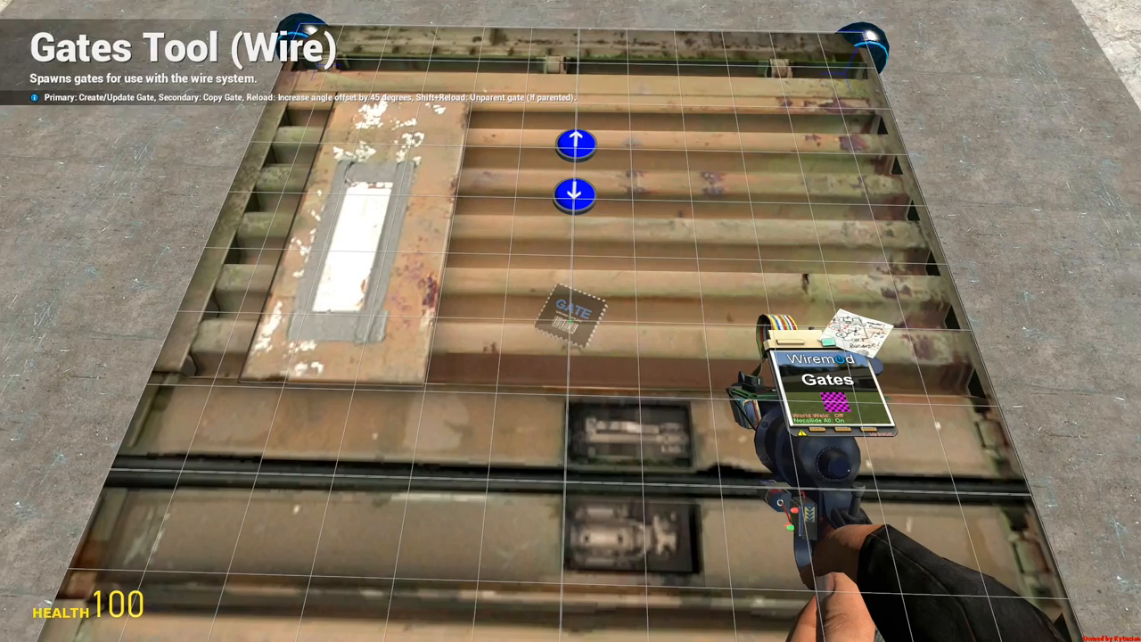
- Open the spawn menu on the Wire Gates tool's Bitwise Gates list
{"action": "key", "text": "q"}
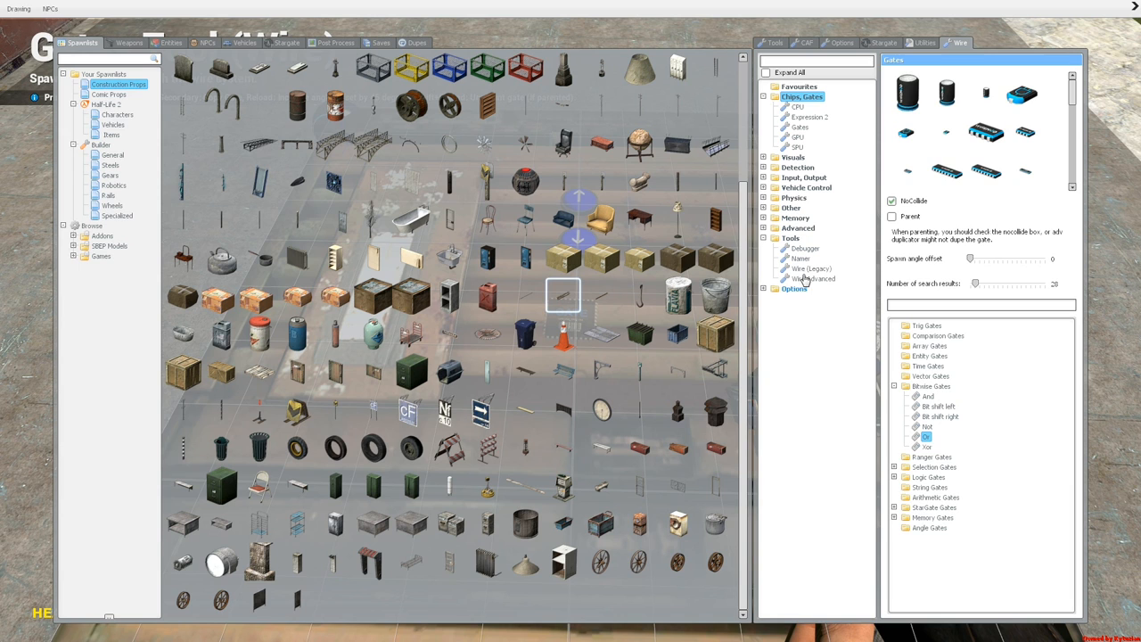
- Select Wire Advanced to show its wire width, material and colour settings
{"action": "left_click", "coordinate": [897, 386]}
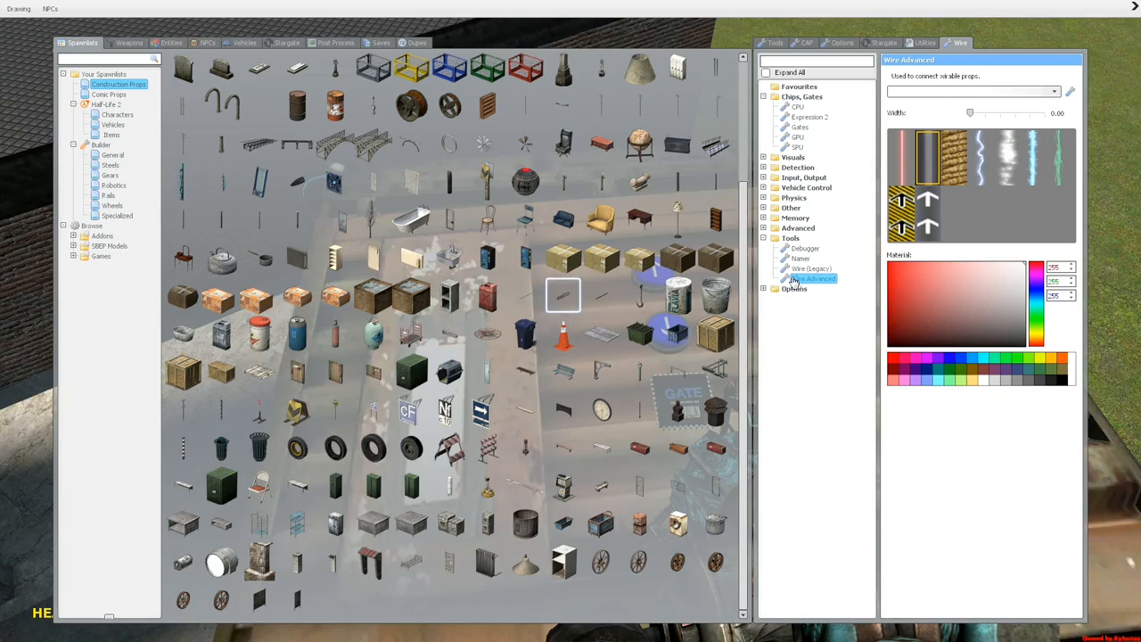
- Equip the Wire Gates tool and return to the placed gates in the world
{"action": "left_click", "coordinate": [799, 127]}
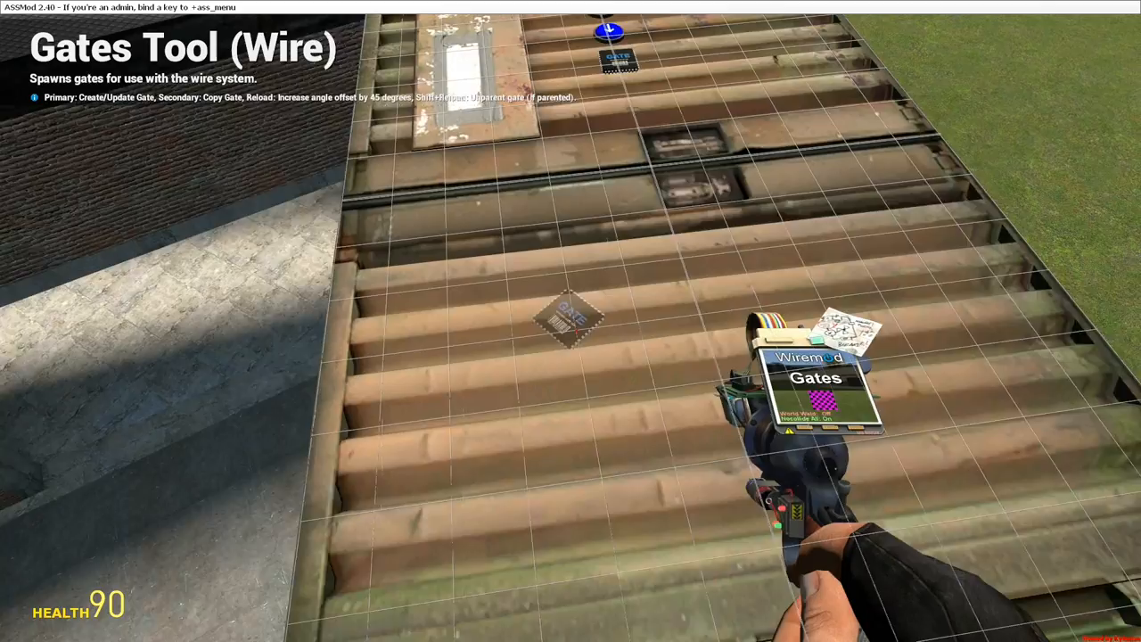
- Reopen the spawn menu on the Gates tool's Bitwise Gates list
{"action": "key", "text": "q"}
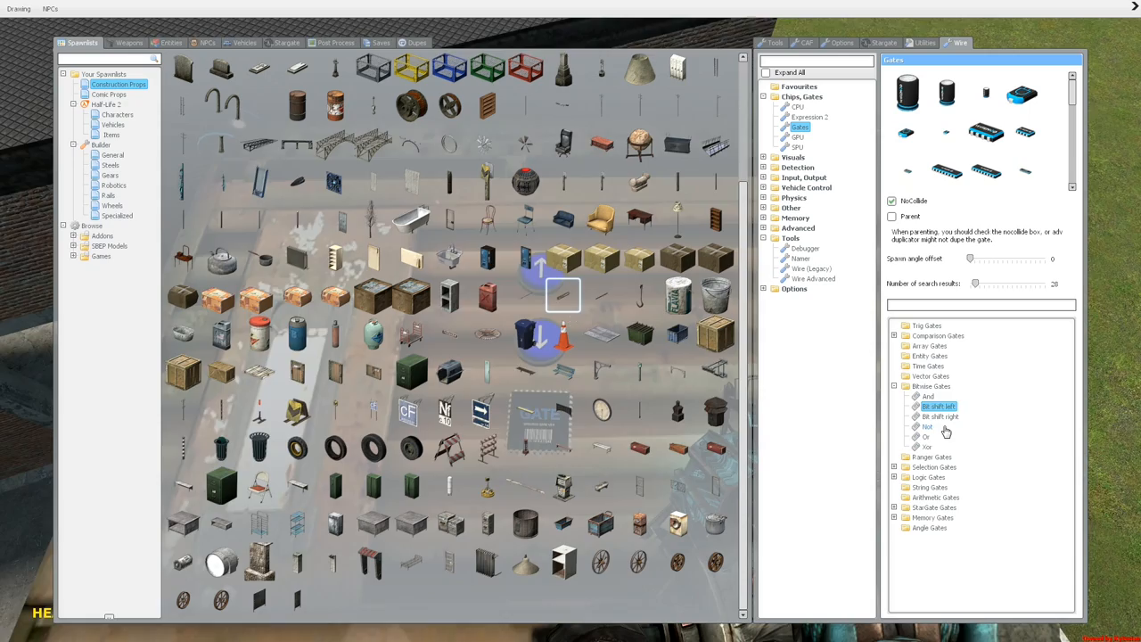
- Choose the Not gate and spawn it on the container
{"action": "left_click", "coordinate": [925, 426]}
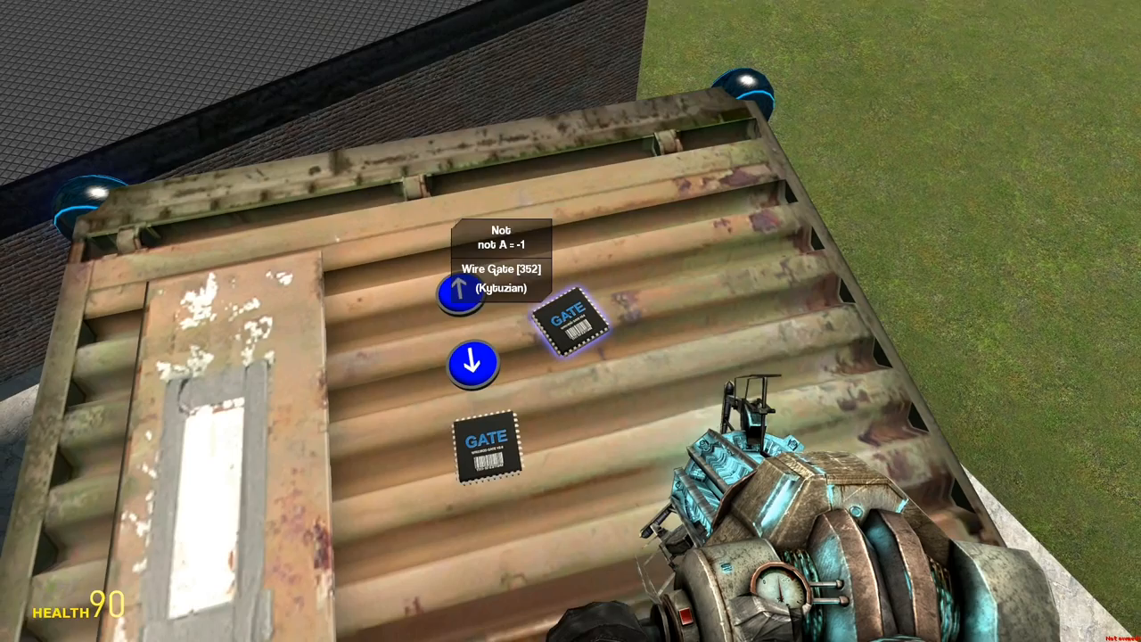
- Reopen the spawn menu on the Gates tool with Not selected
{"action": "key", "text": "q"}
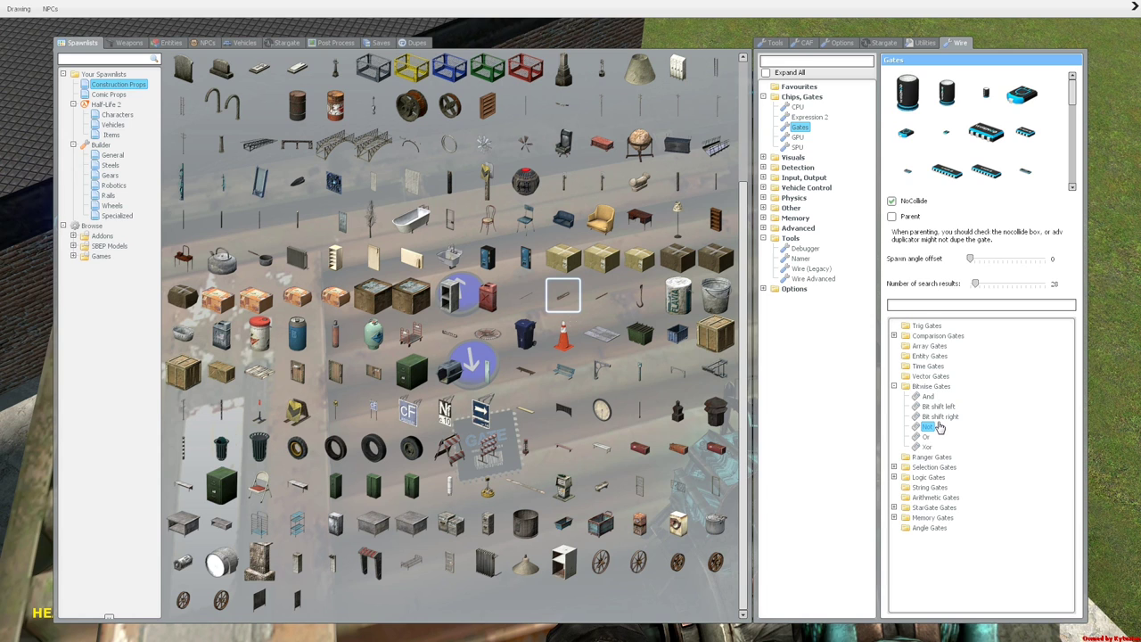